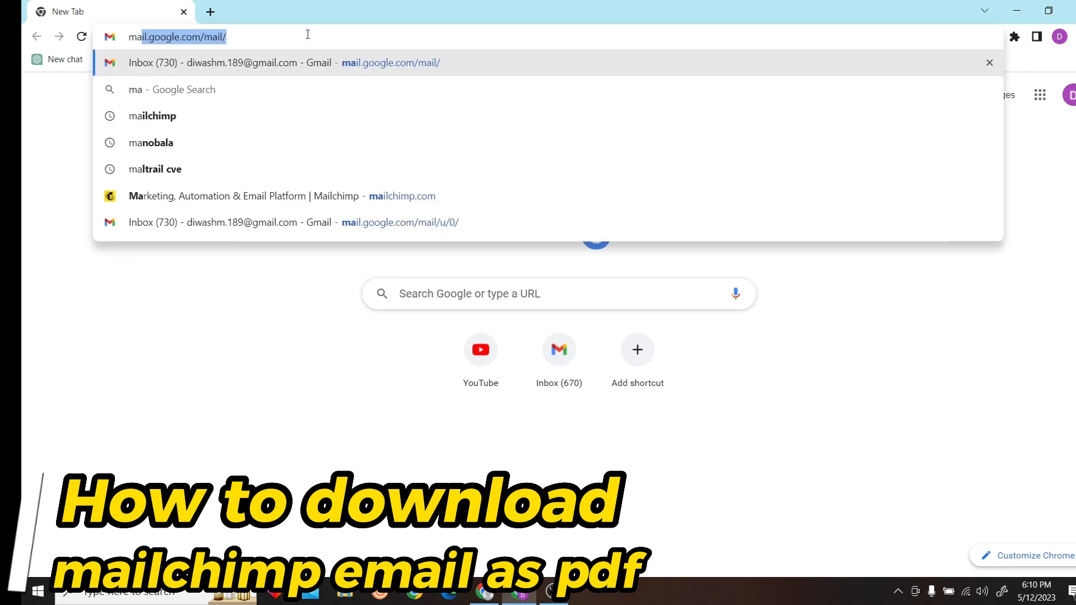
# Step: Load mailchimp.com in the new Chrome tab from the address bar suggestion
pyautogui.click(152, 116)
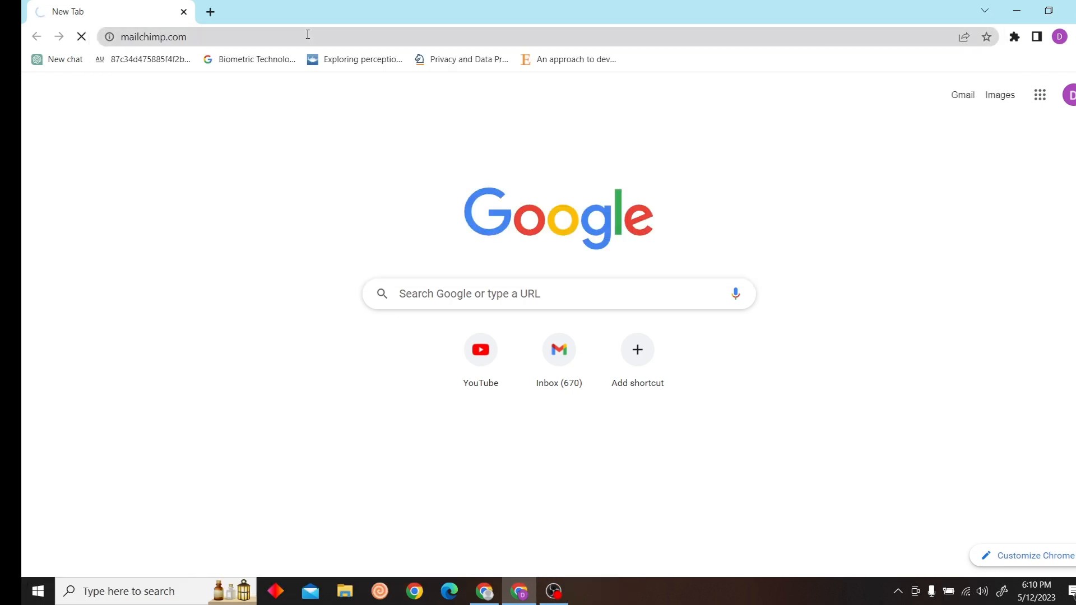
pyautogui.press('Enter')
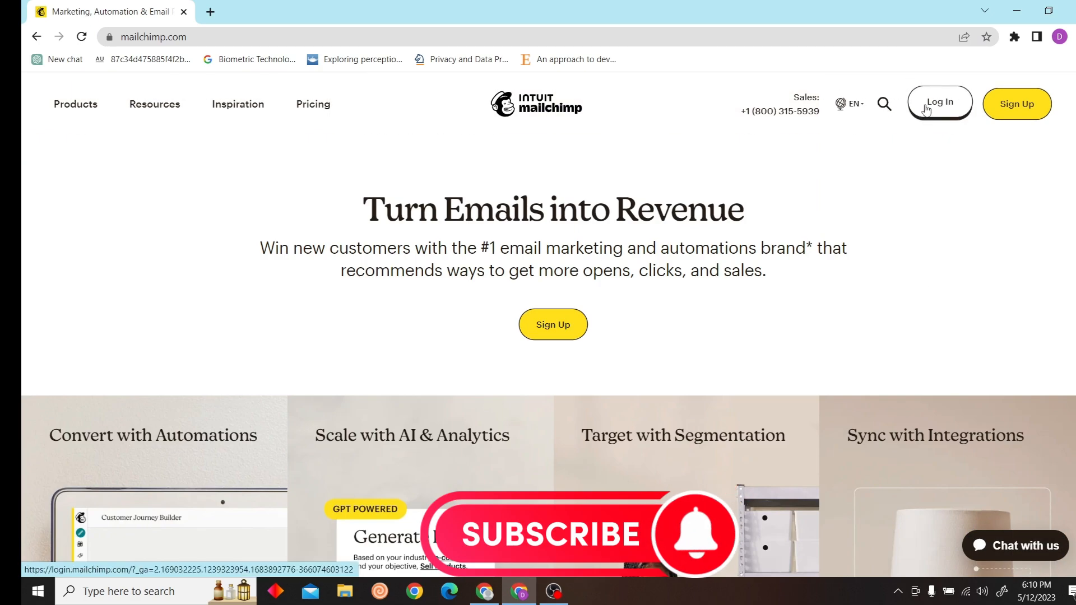
# Step: Log in to Mailchimp and choose 'I'll do this later' on the security prompt to reach Home
pyautogui.click(940, 104)
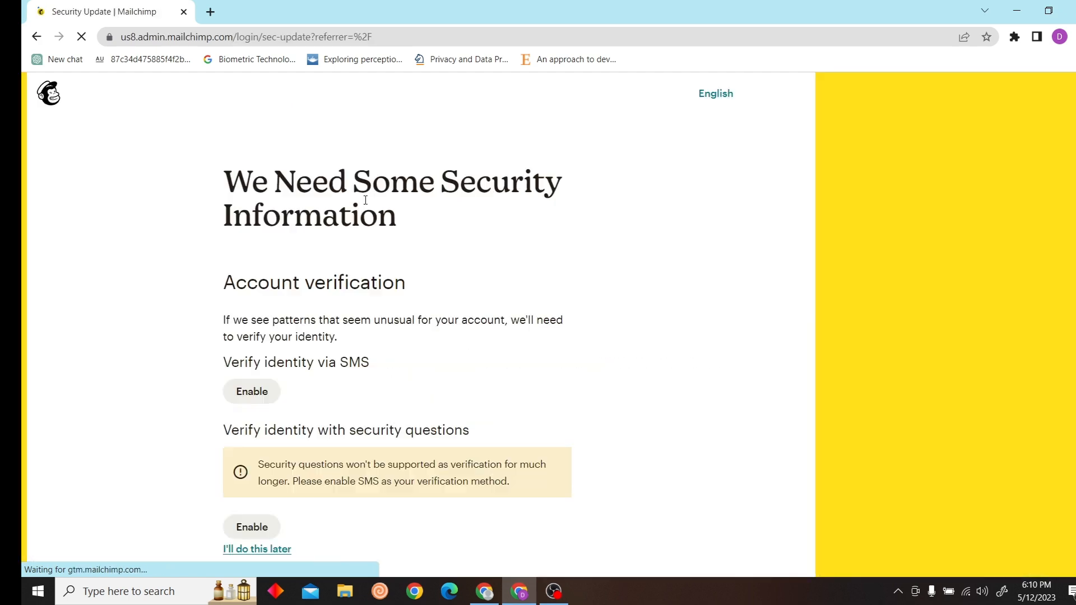
pyautogui.scroll(-3)
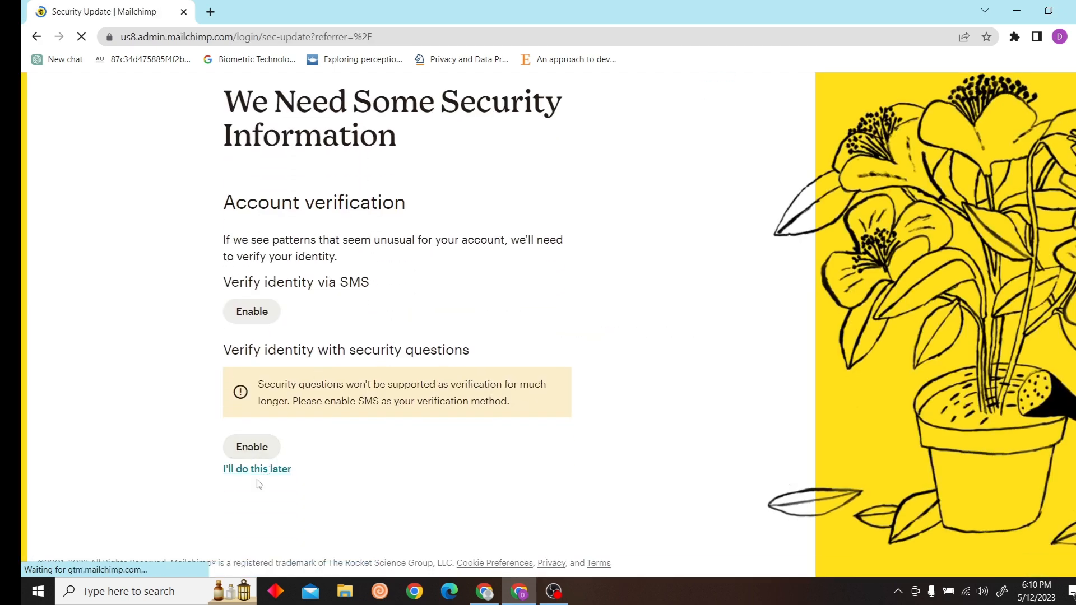
pyautogui.click(257, 469)
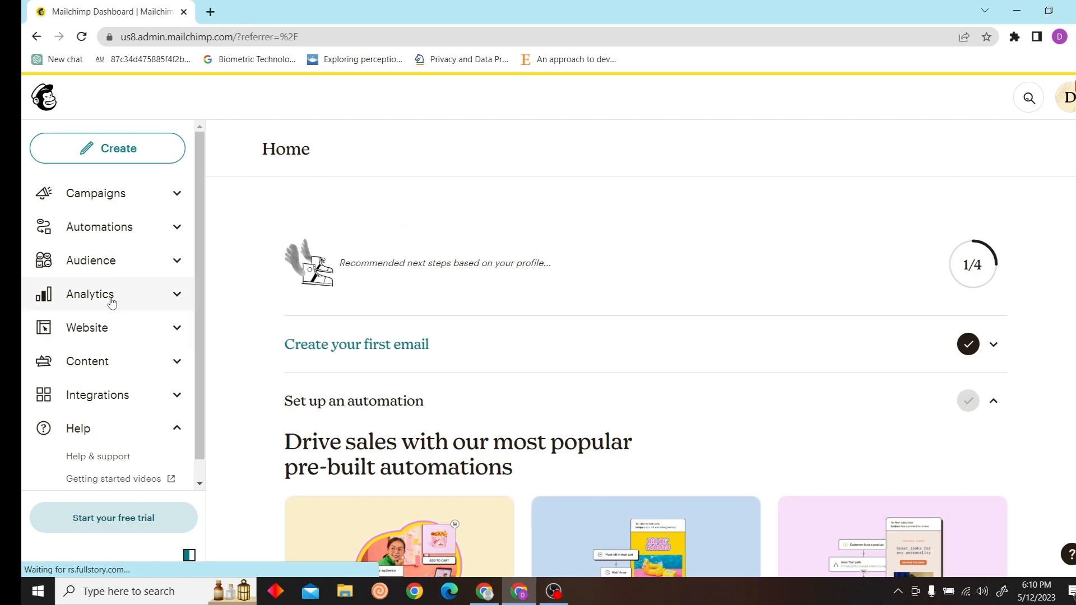
# Step: Go to Campaigns and preview the draft campaign email in desktop layout
pyautogui.click(95, 192)
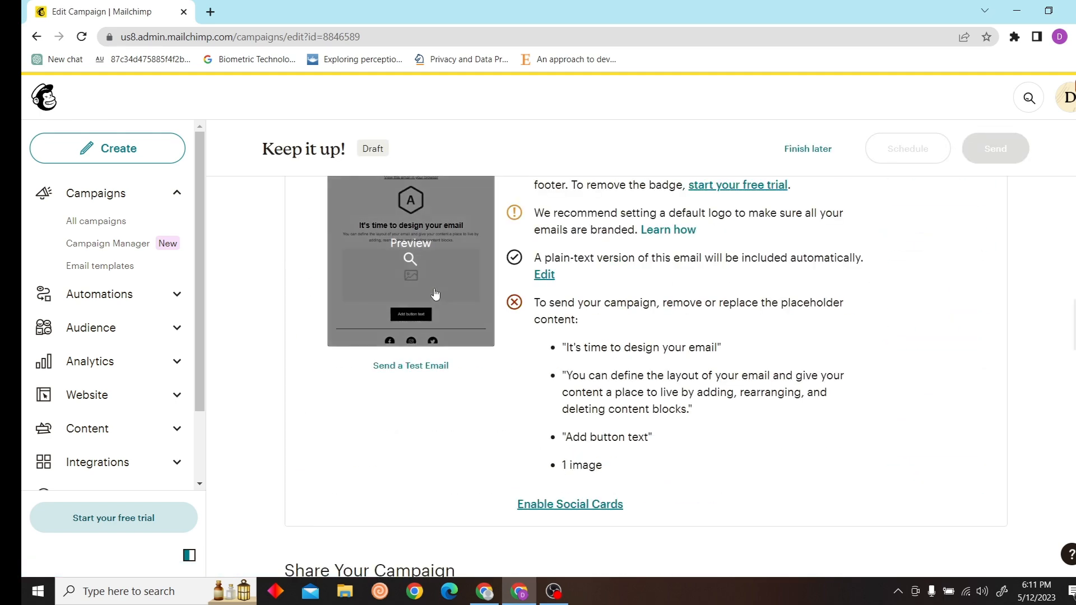
pyautogui.click(411, 259)
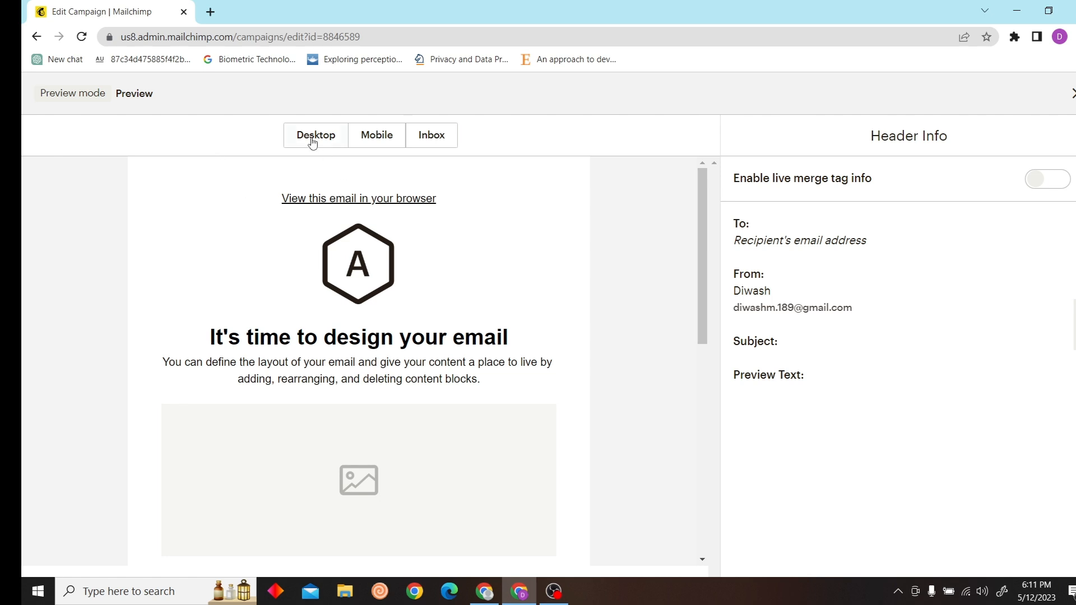
pyautogui.moveTo(369, 200)
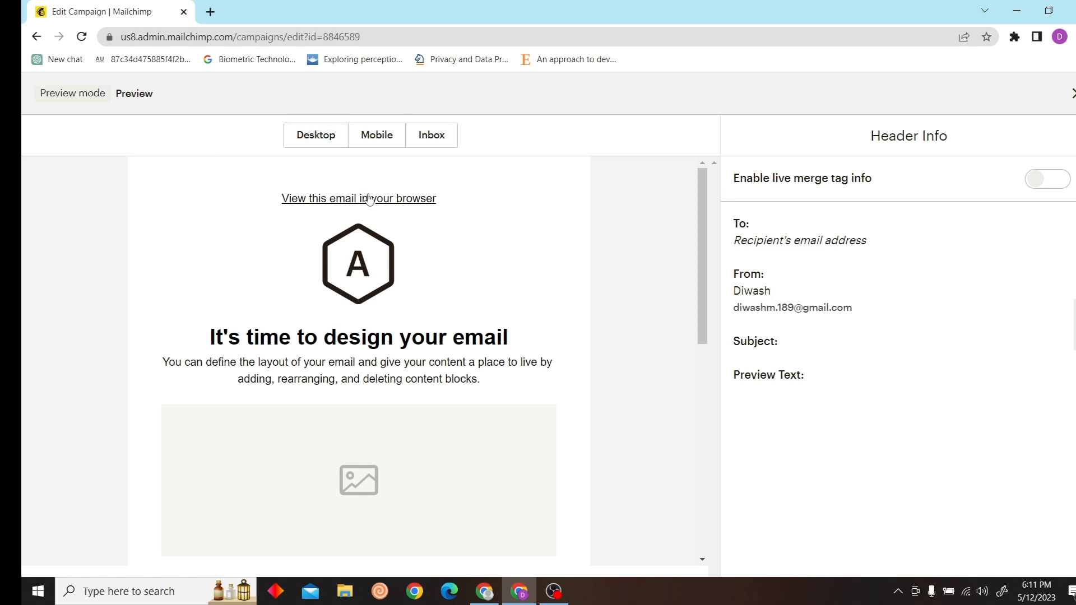
# Step: Follow 'View this email in your browser' and switch to the campaign archive tab
pyautogui.click(357, 198)
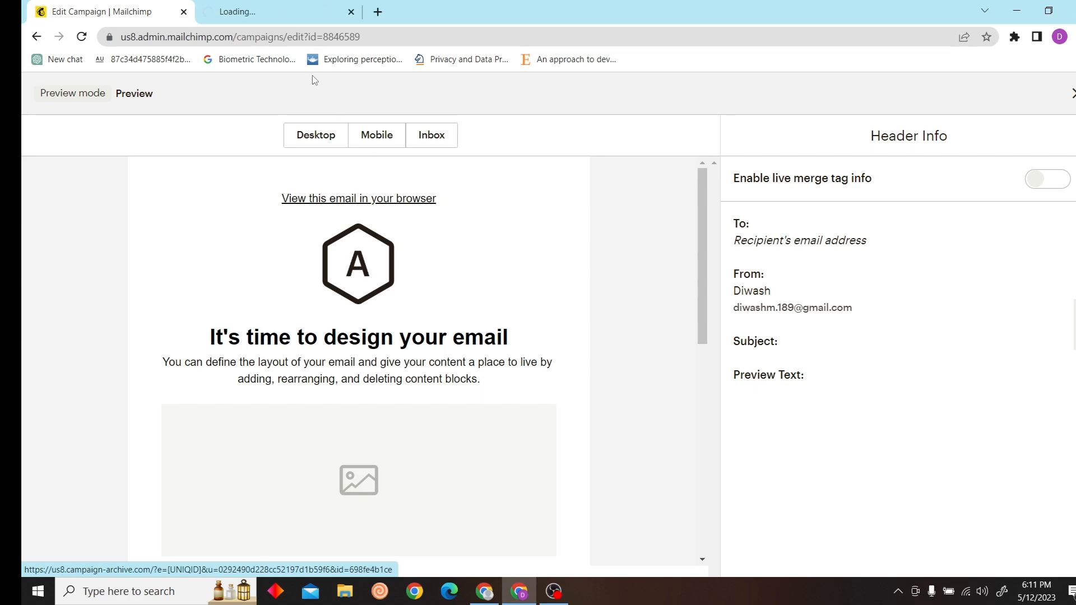
pyautogui.click(358, 198)
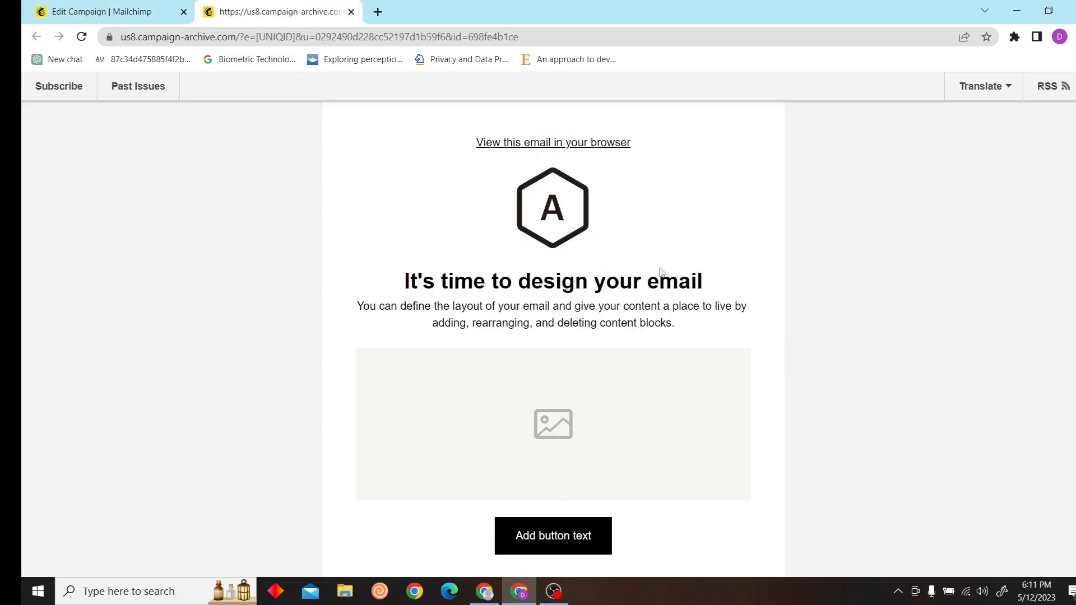
pyautogui.moveTo(973, 158)
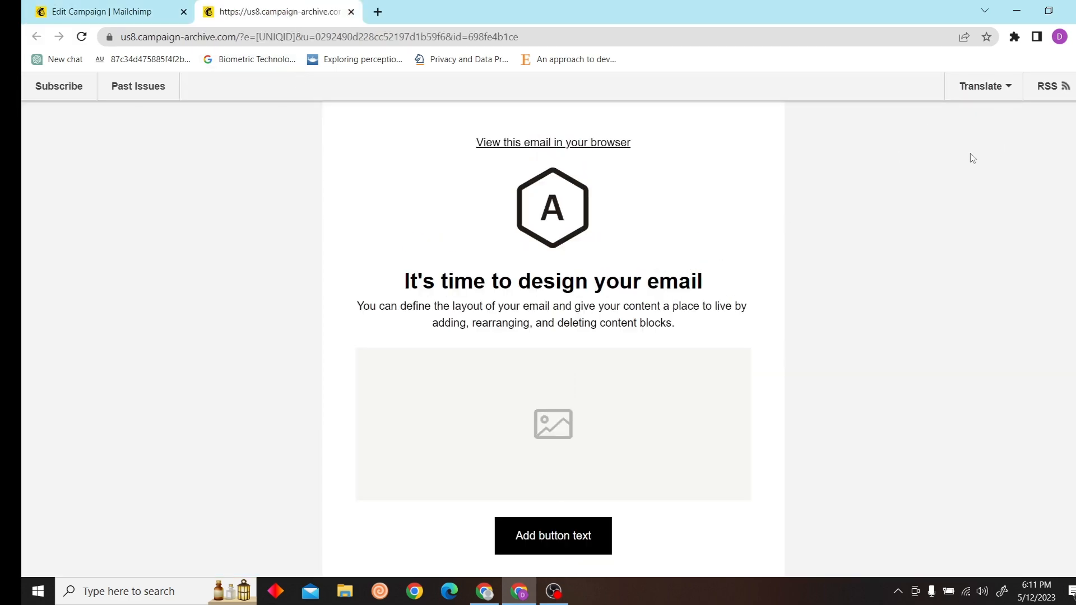
pyautogui.rightClick(972, 158)
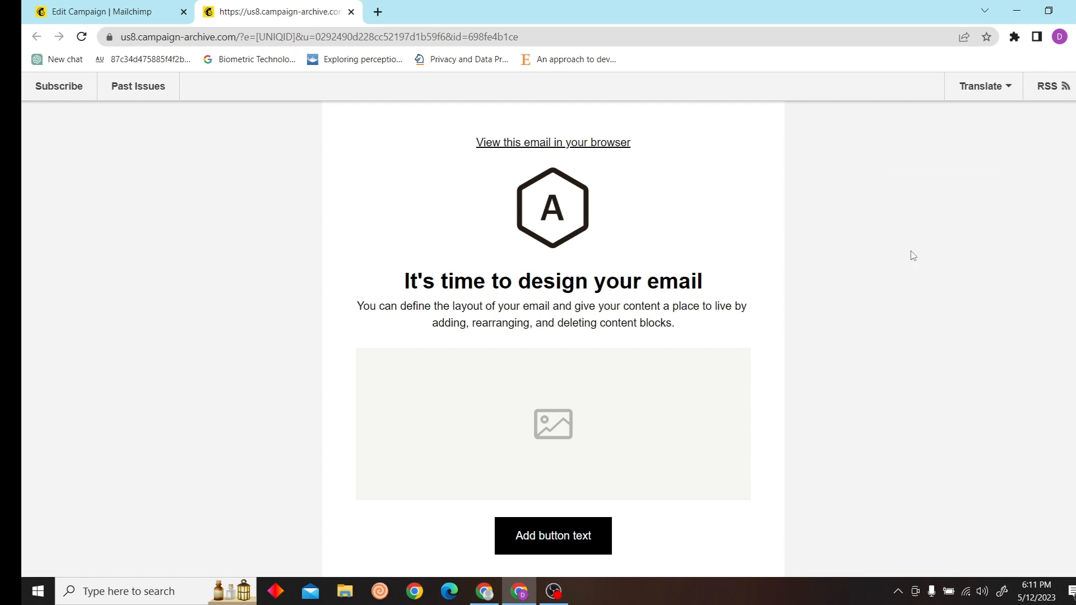
# Step: Print the email page with Destination set to Save as PDF and save it
pyautogui.press('ctrl+p')
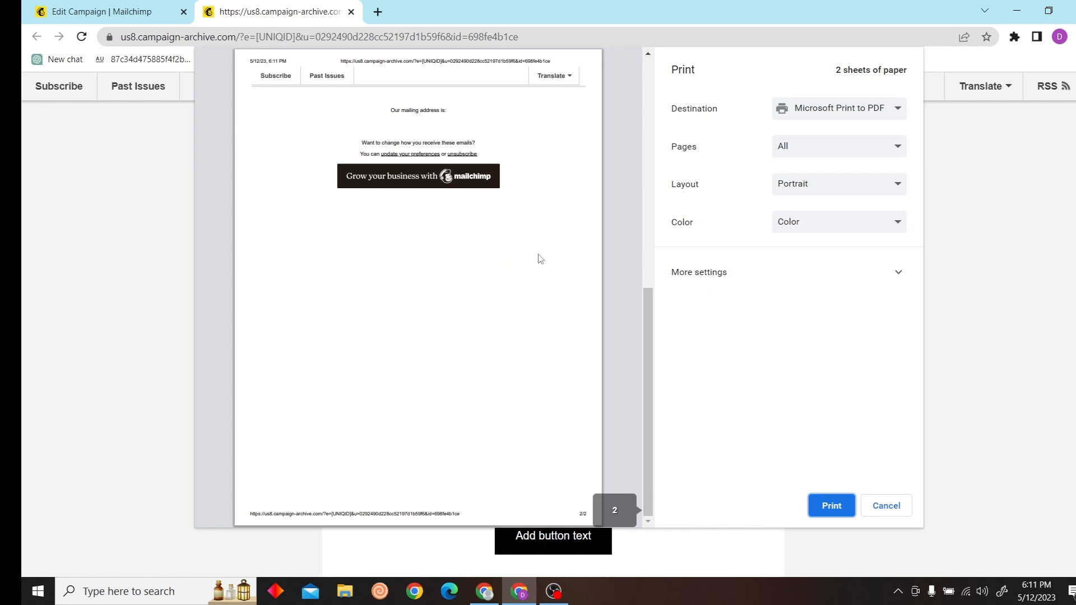
pyautogui.click(837, 108)
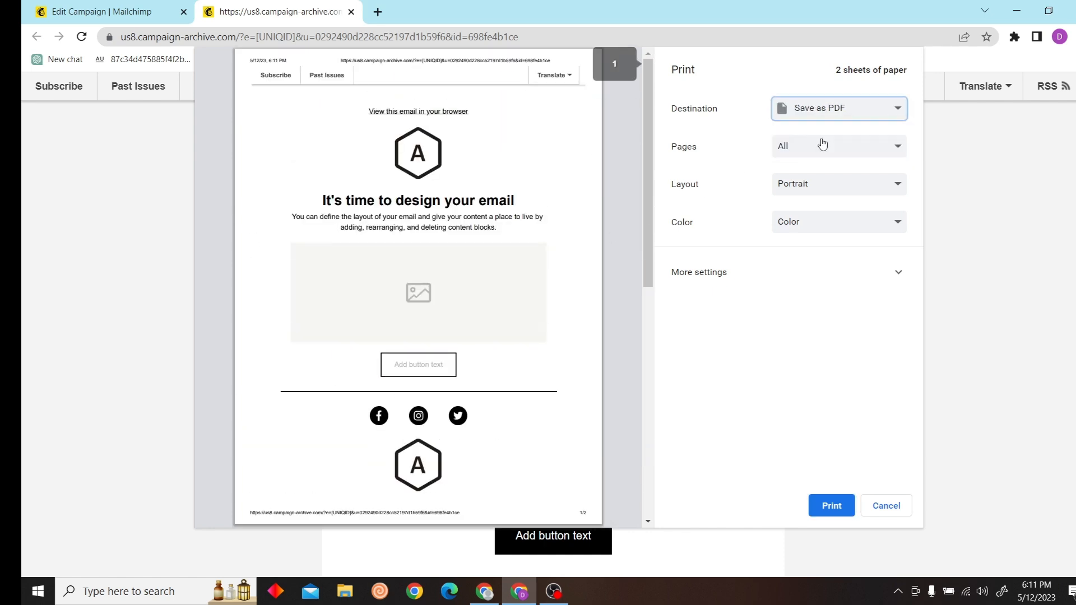
pyautogui.click(830, 506)
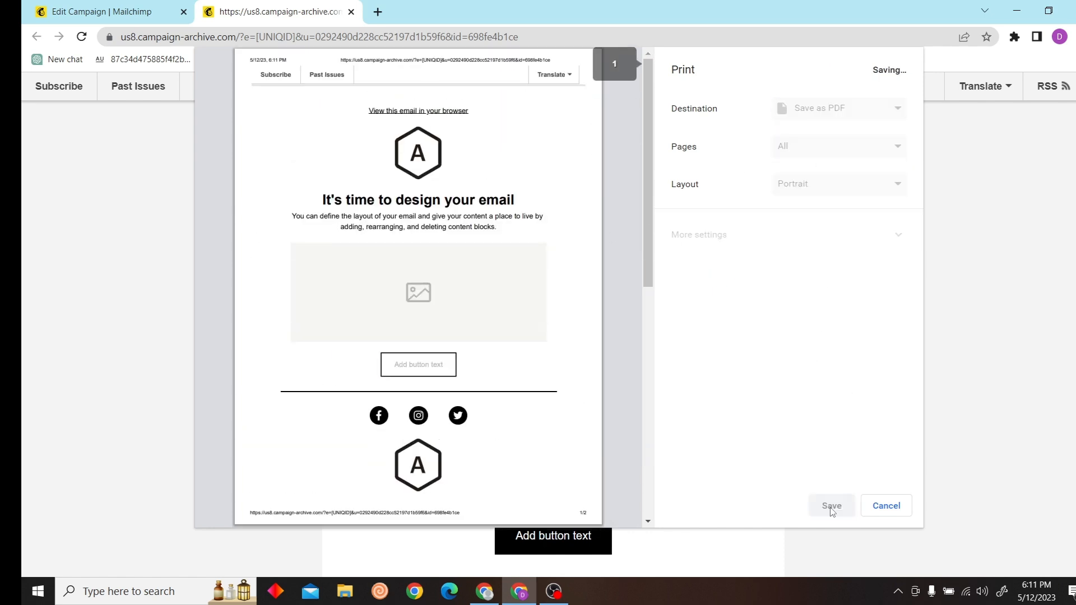
pyautogui.click(830, 505)
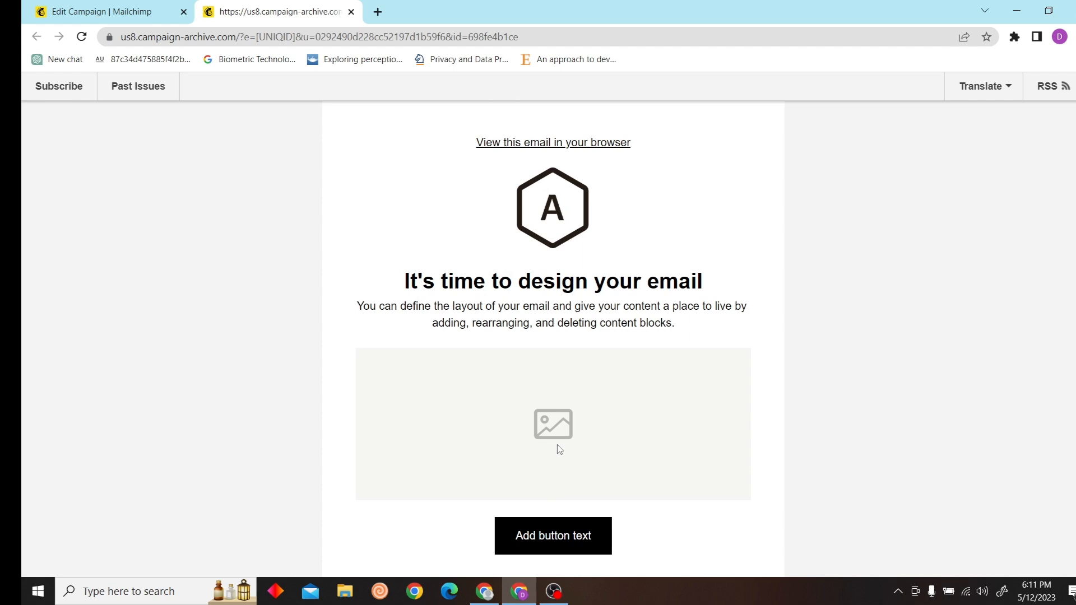
# Step: Open us8.campaign-archive.com.pdf from the May 12 folder in a PDF viewer
pyautogui.rightClick(177, 137)
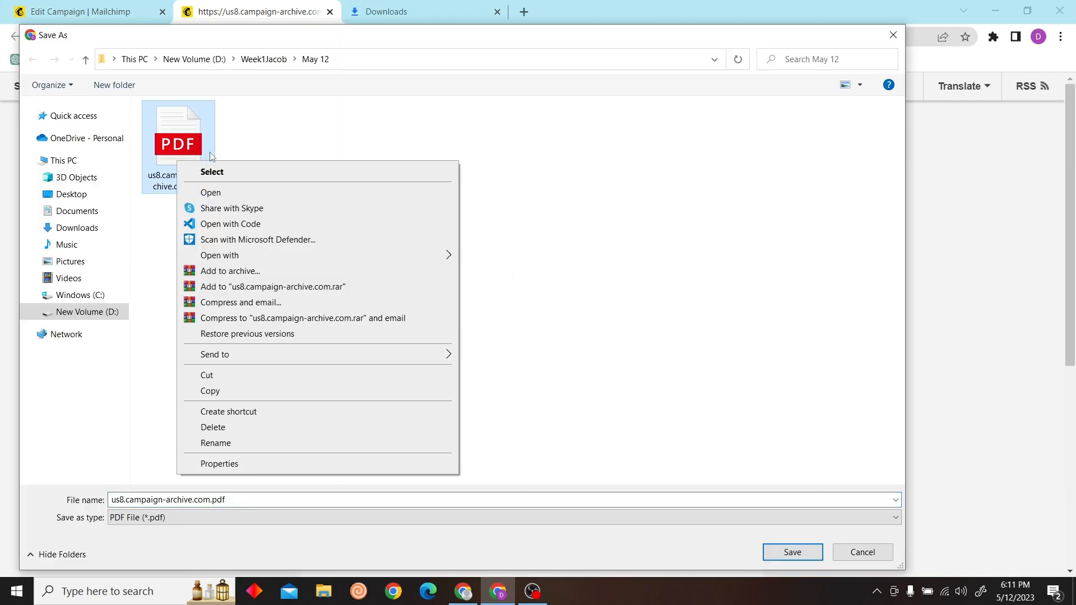
pyautogui.click(210, 191)
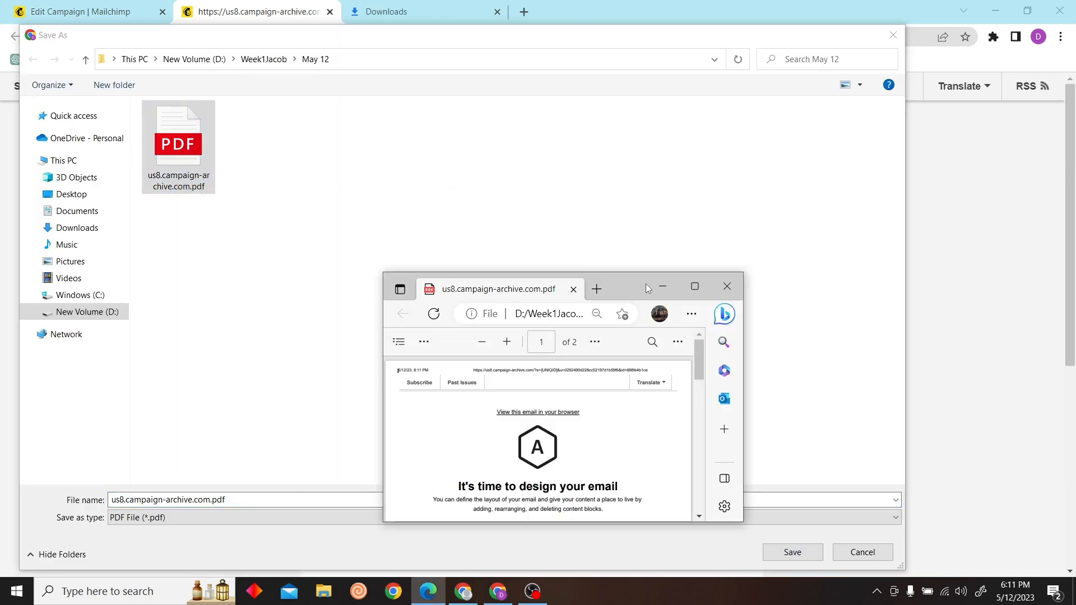